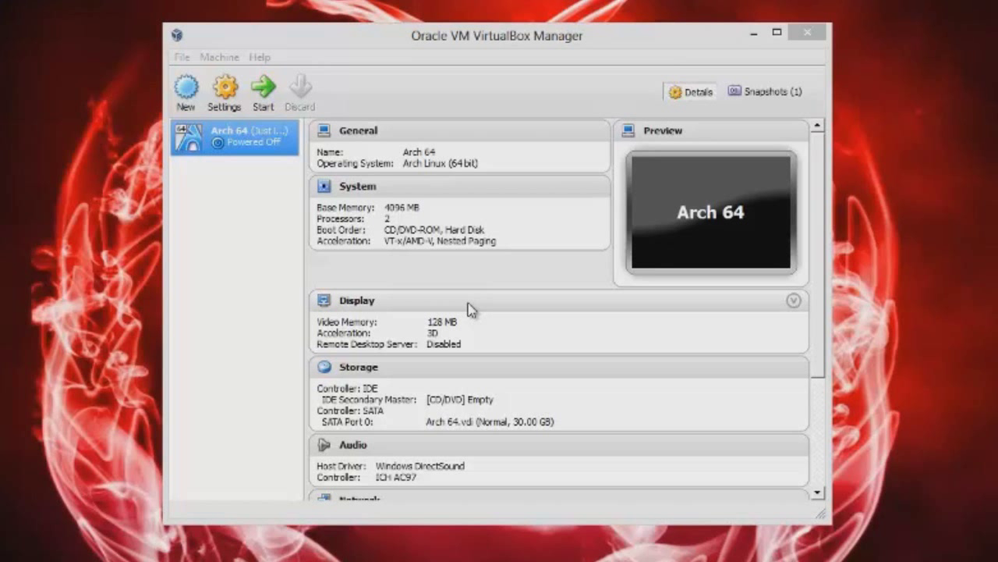
mouse_move(514, 197)
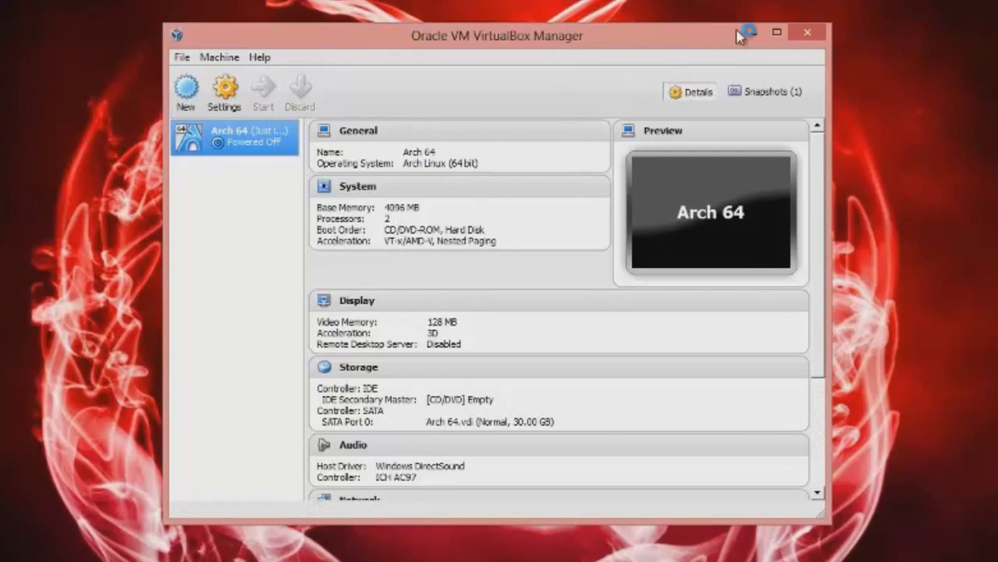
Start the Arch 64 virtual machine and let it boot to the login prompt.
click(262, 89)
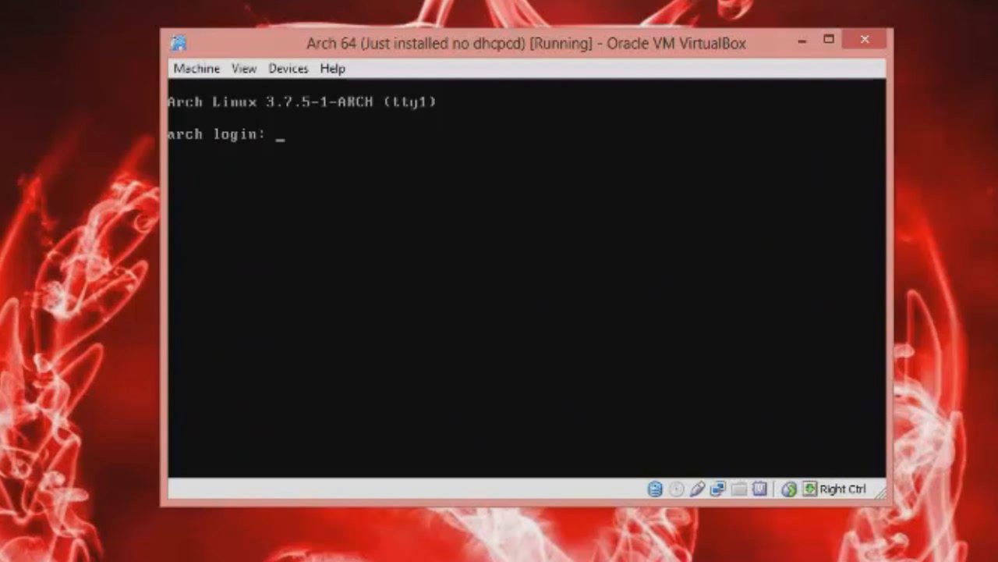
Log in as root and ping google.com to test connectivity.
text(root)
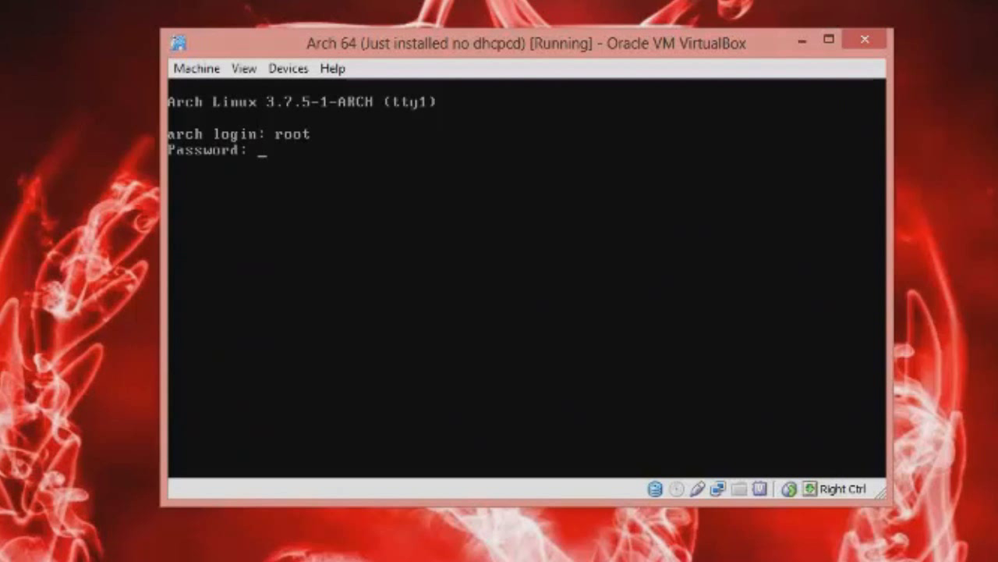
key(Return)
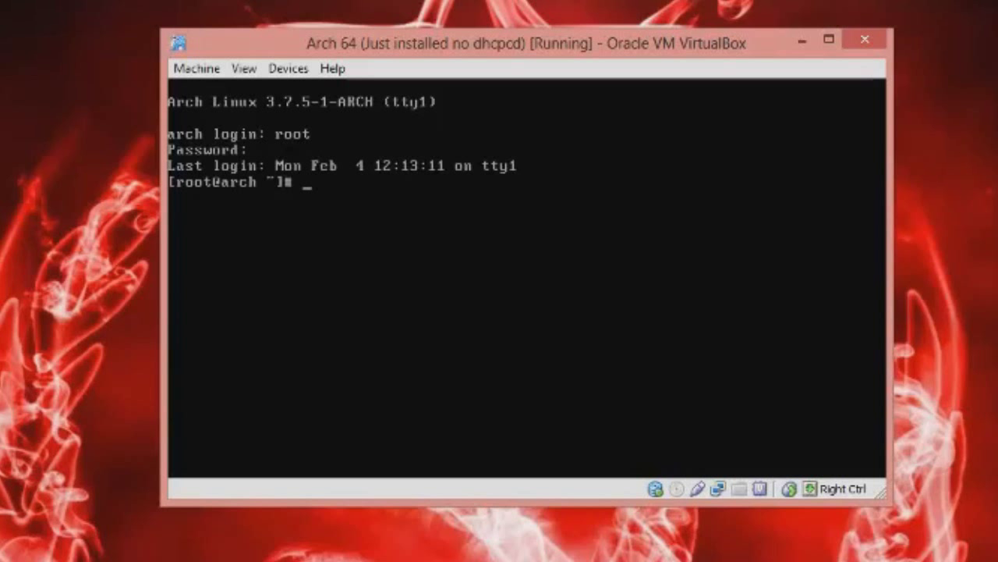
text(ping)
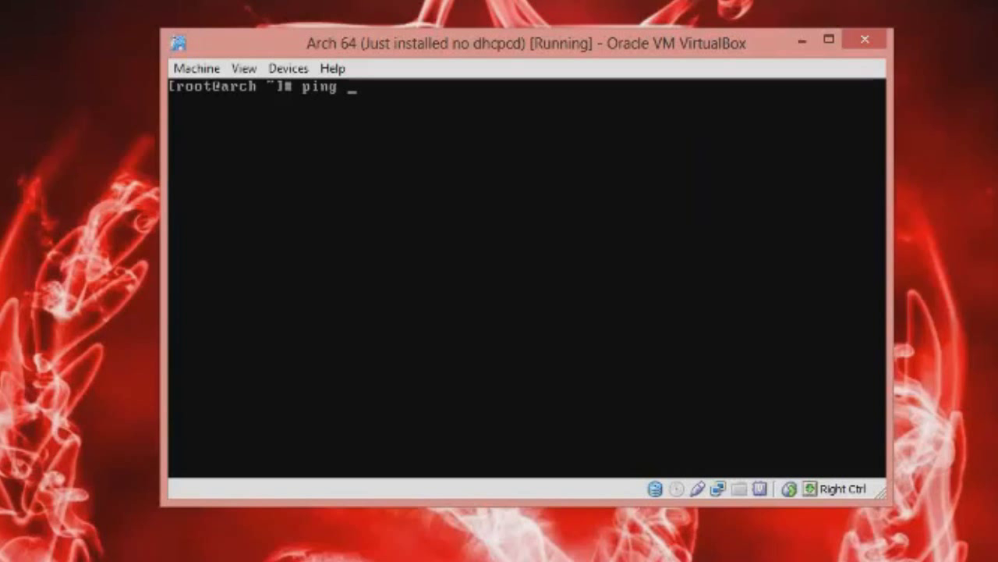
text(google.com)
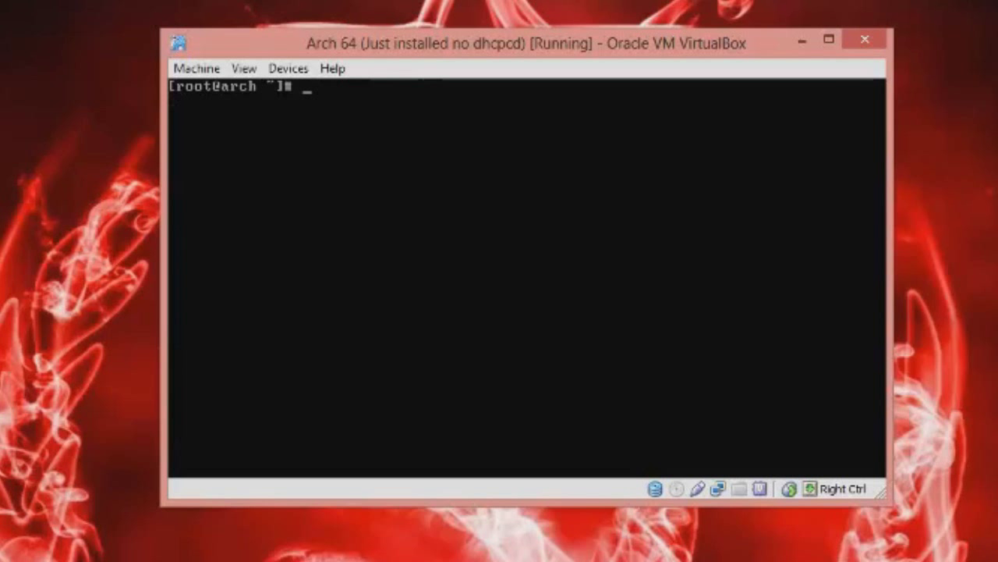
Run systemctl enable for the dhcpcd@eth0 service.
text(system)
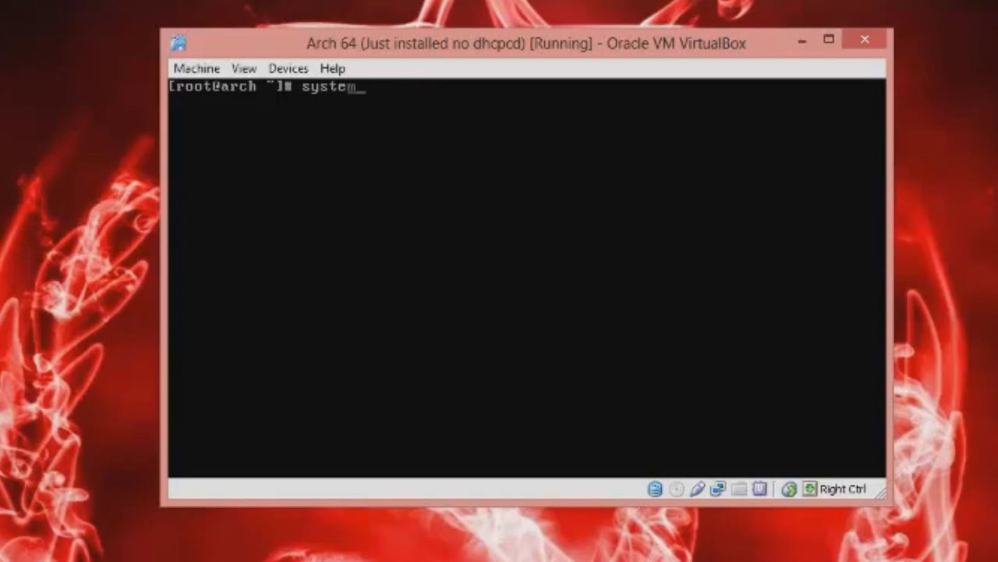
text(ctl enable dhcpcd)
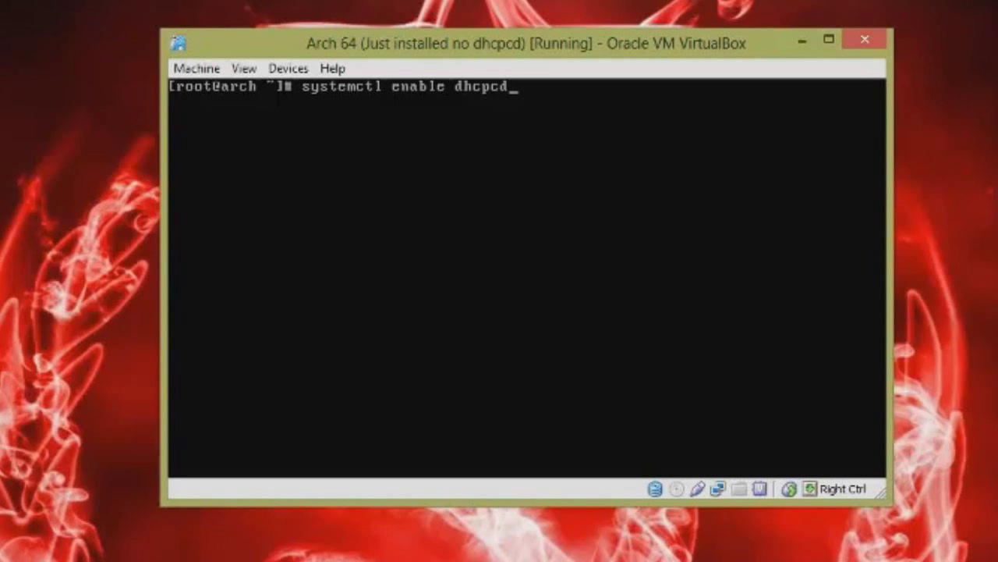
text(@eth0)
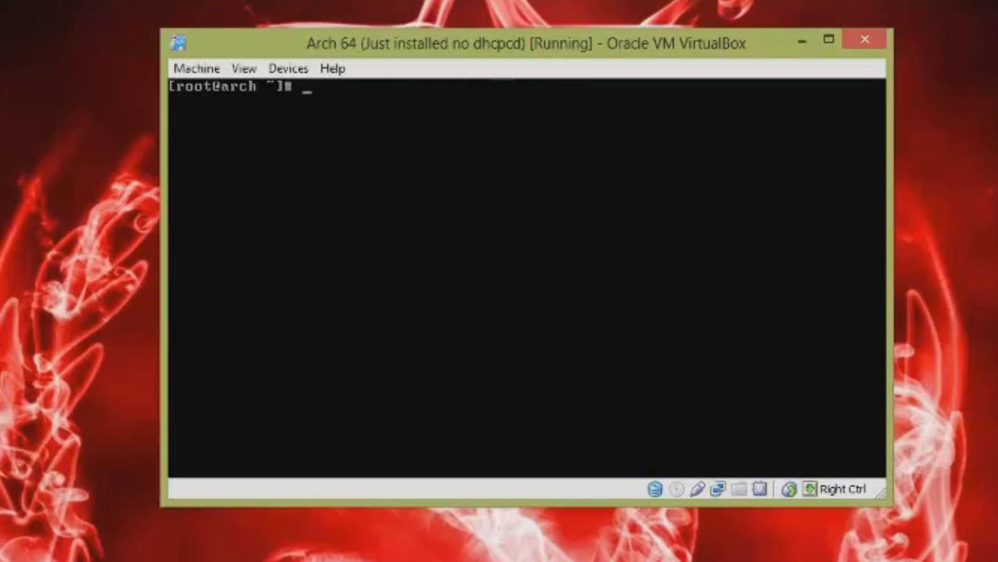
text(i)
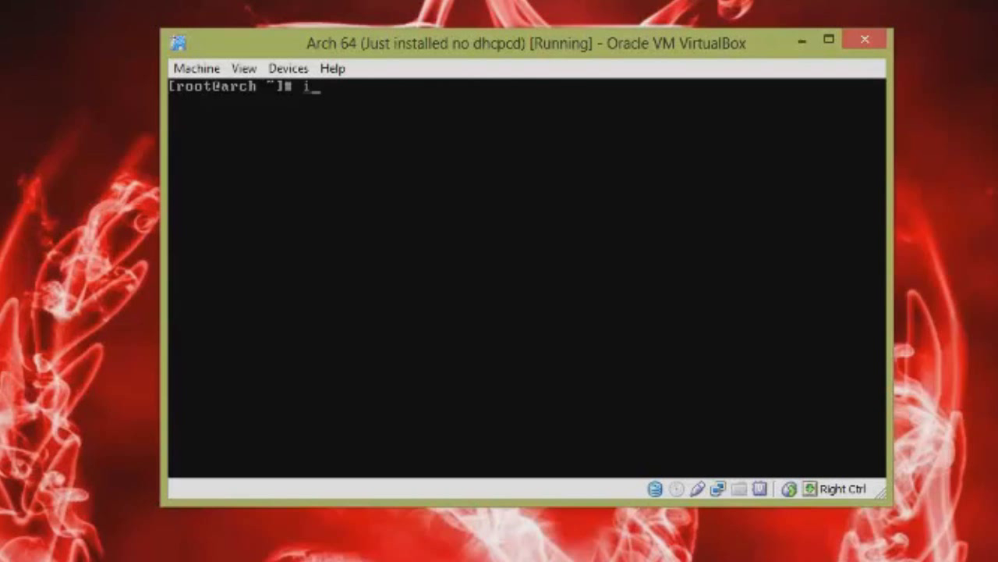
text(fconfig)
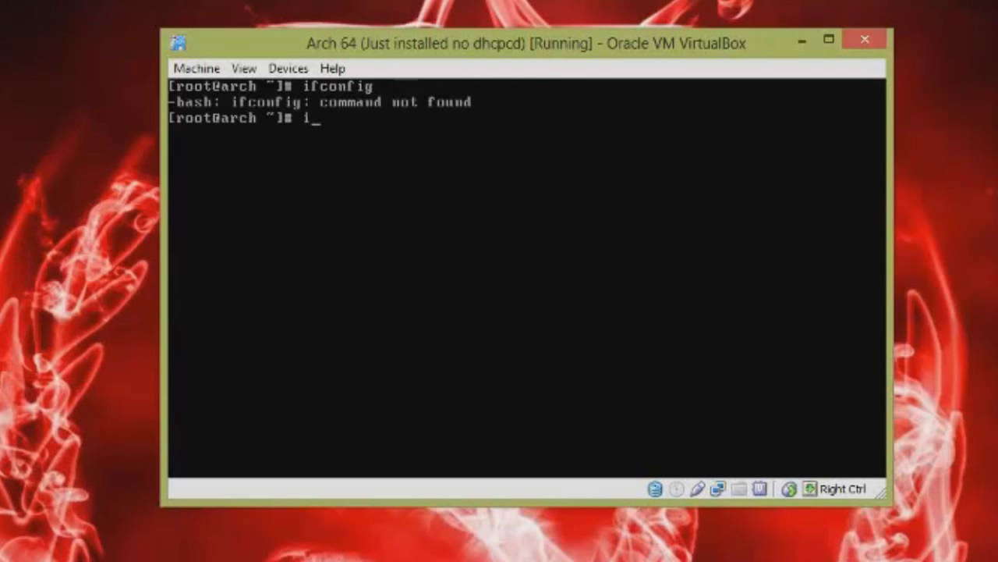
text(pconfig)
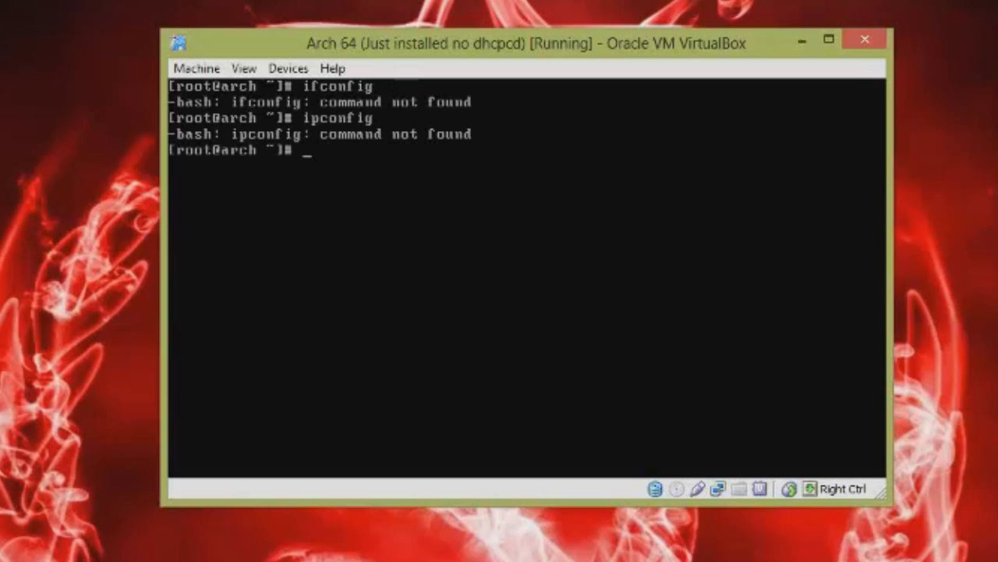
text(ip l)
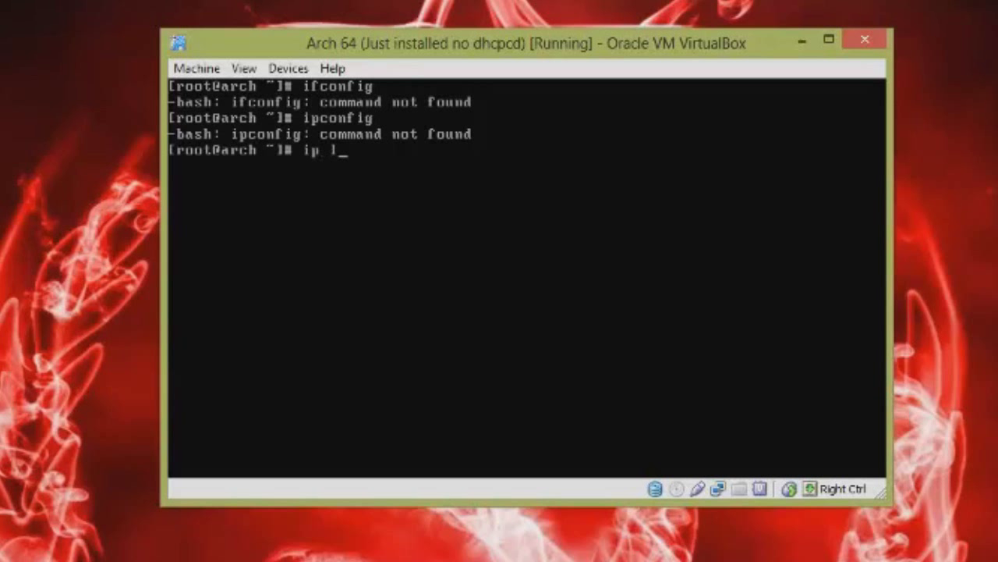
key(Return)
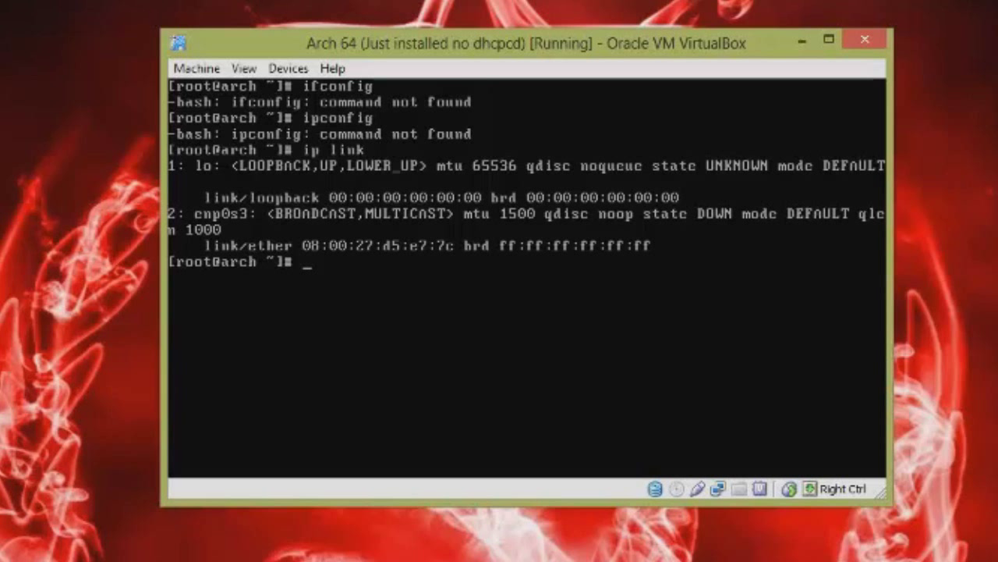
text(iwconfig)
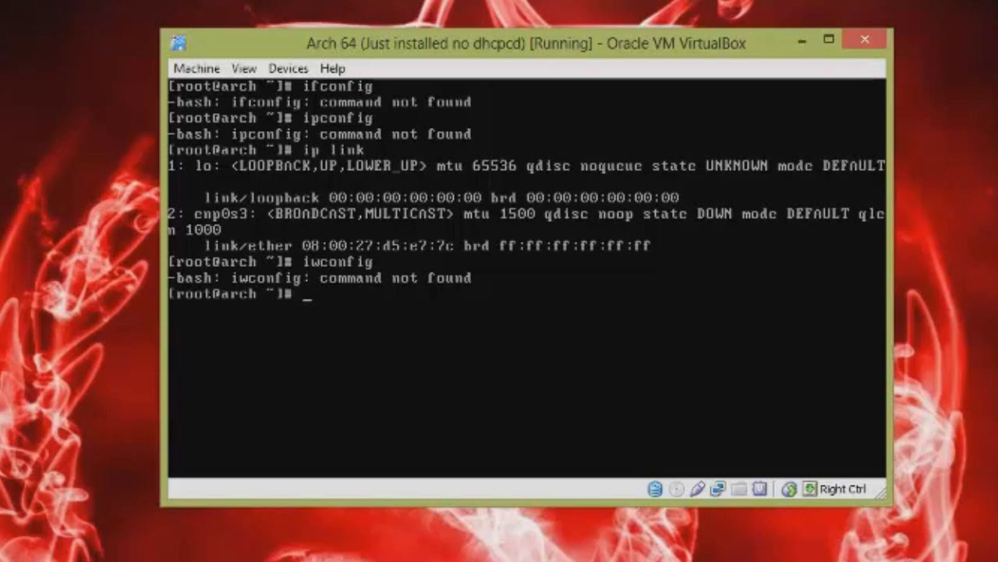
text(cle)
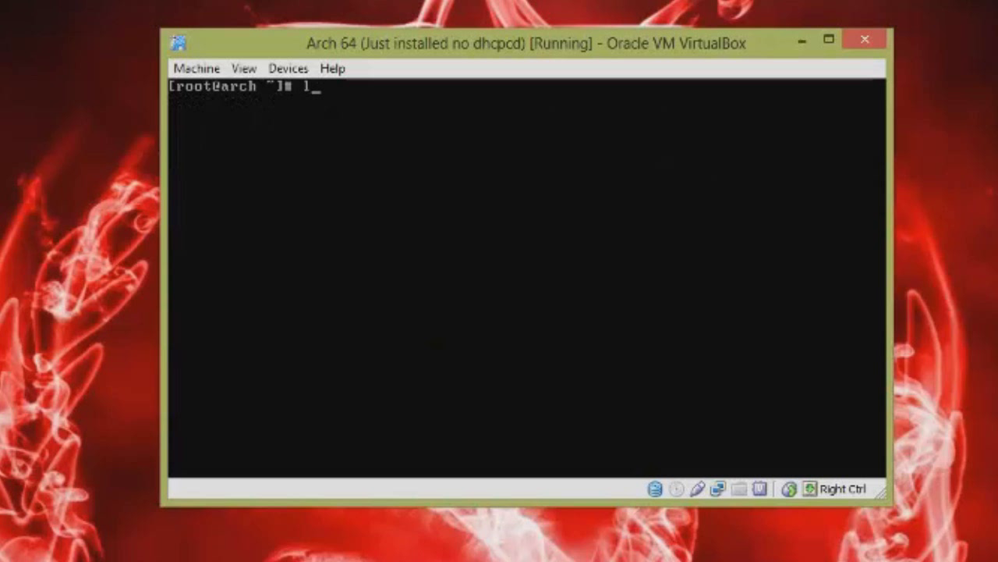
Run ip link to list the loopback and enp0s3 interfaces, both still down.
text(ip link)
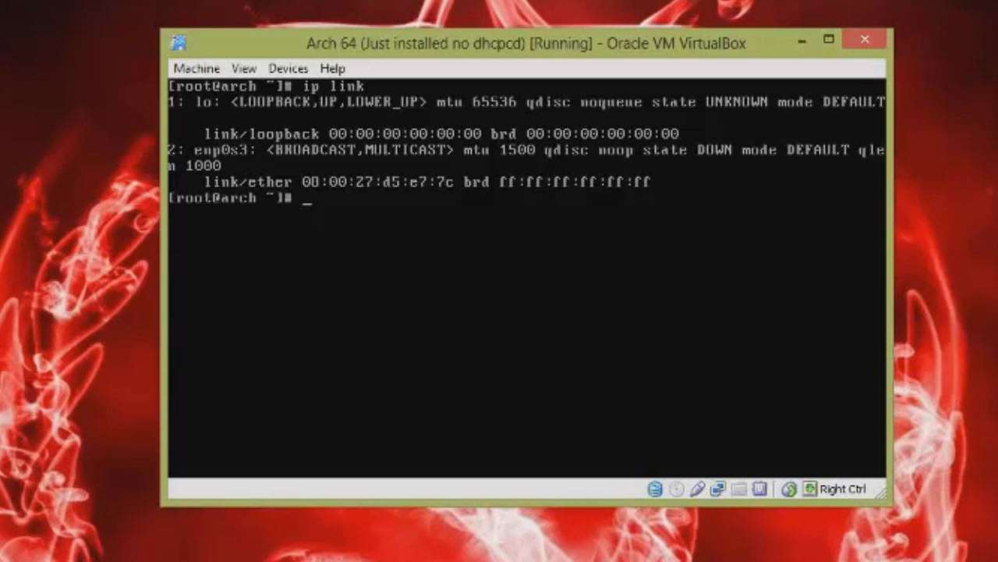
Run systemctl enable dhcpcd.service, correcting a mistyped @ in the name.
text(sys)
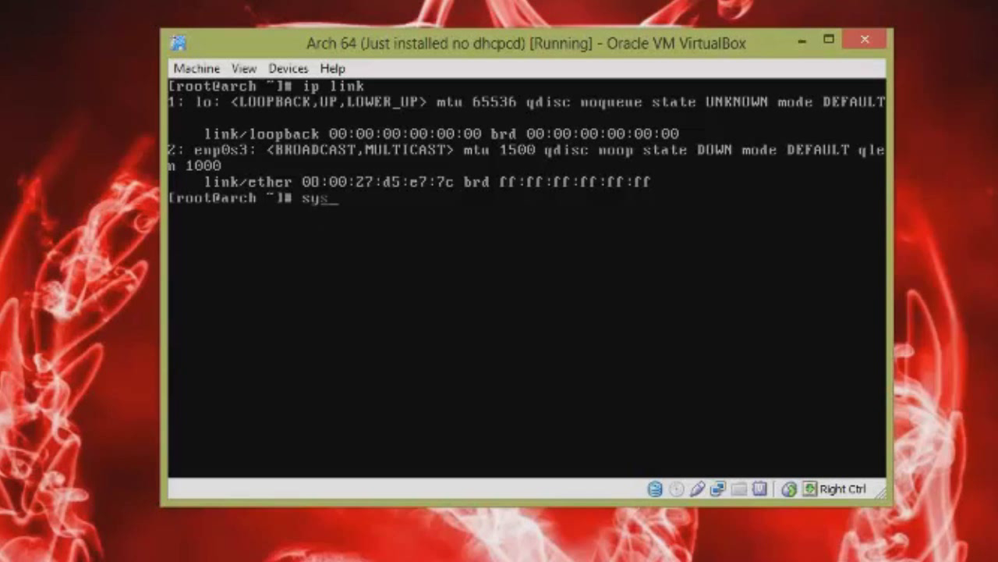
text(tem)
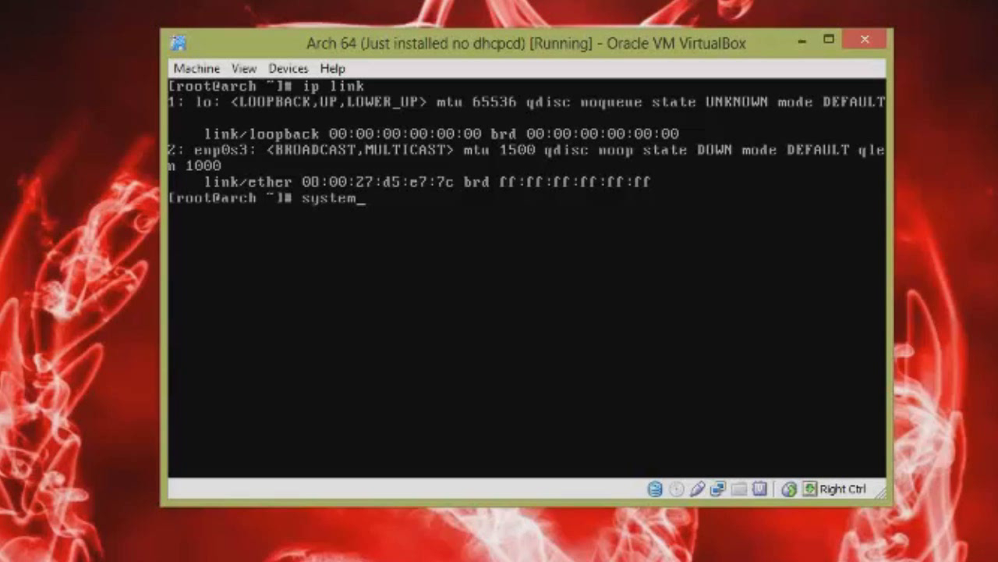
text(ctl enable)
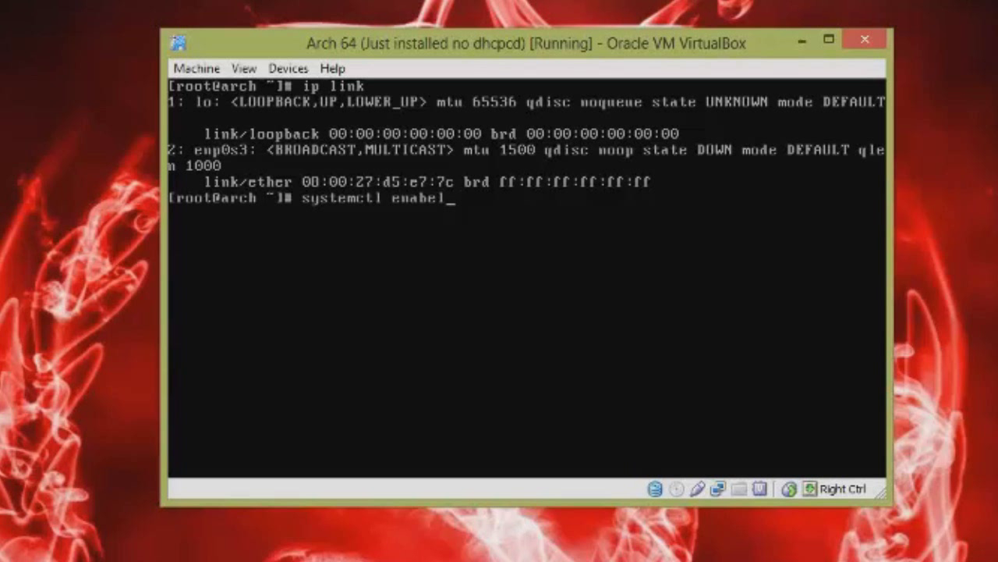
text(dhcpc)
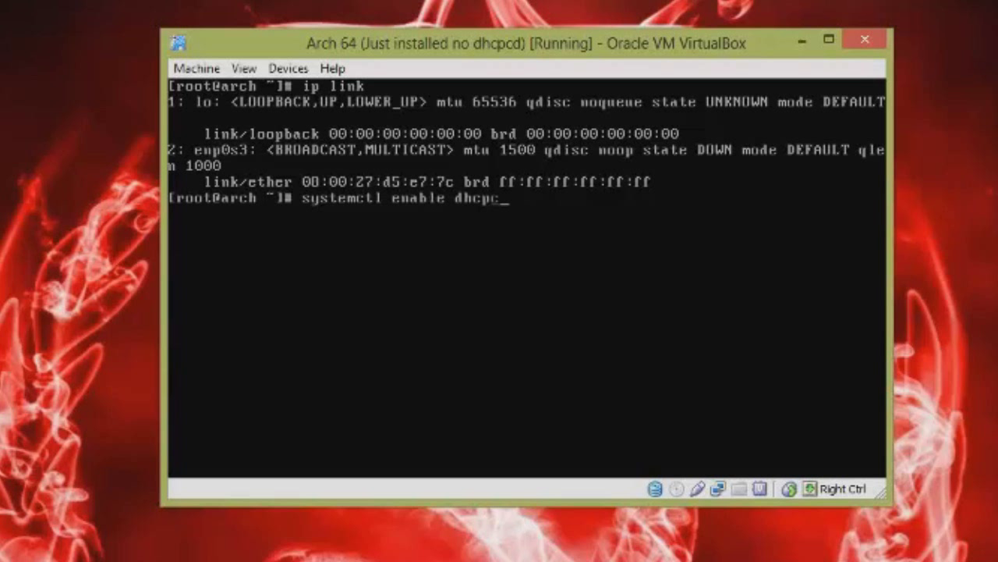
text(@)
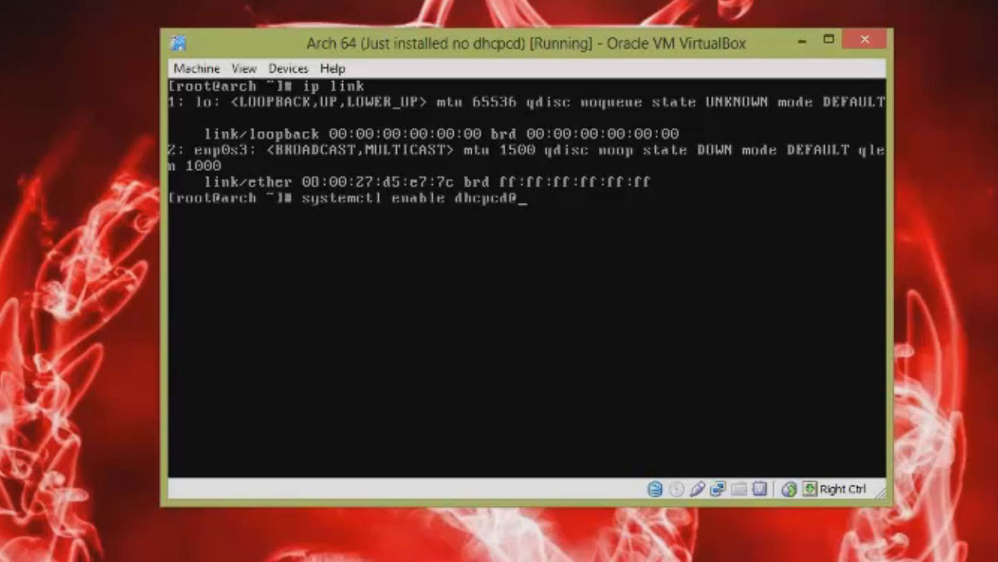
key(Backspace)
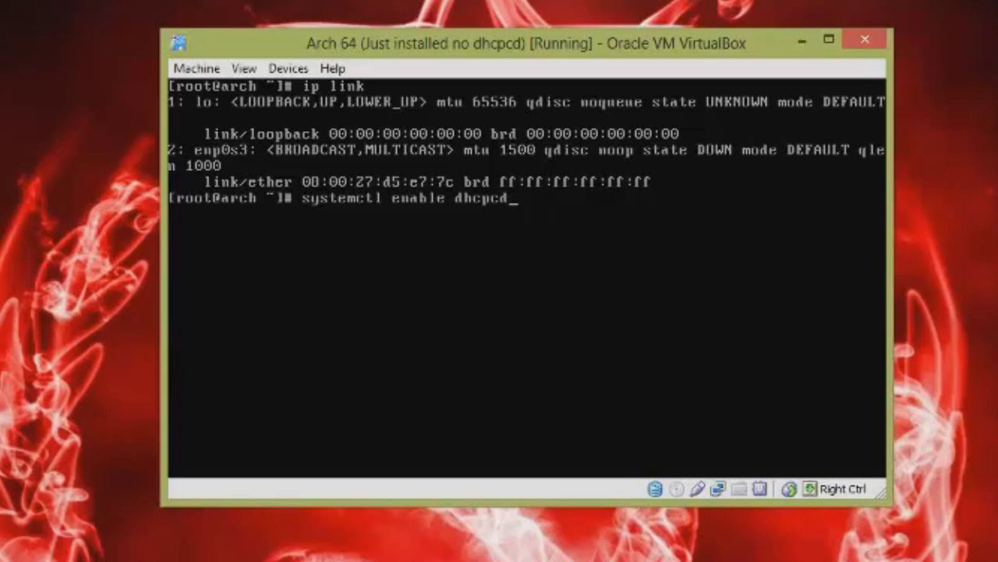
text(.s)
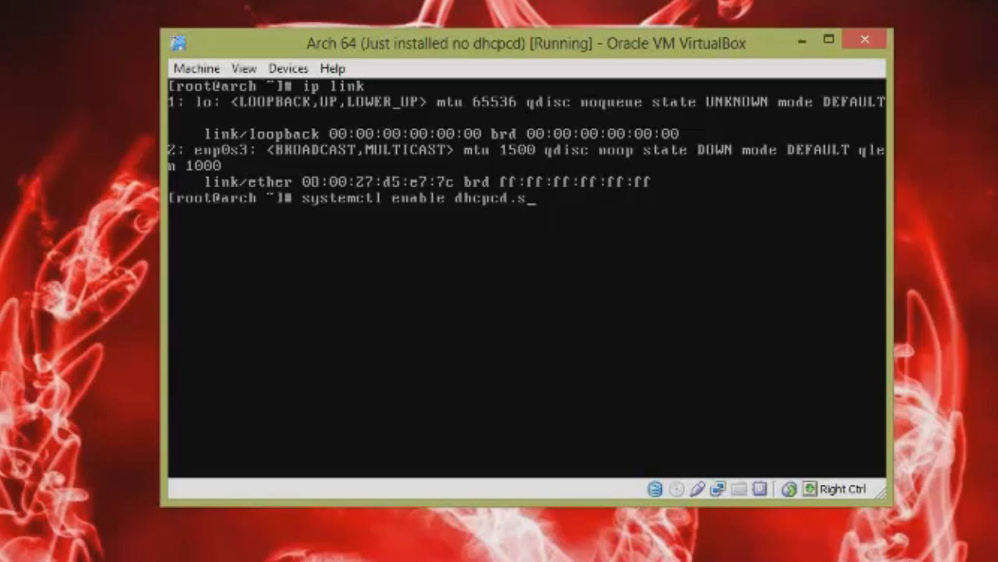
text(ervice)
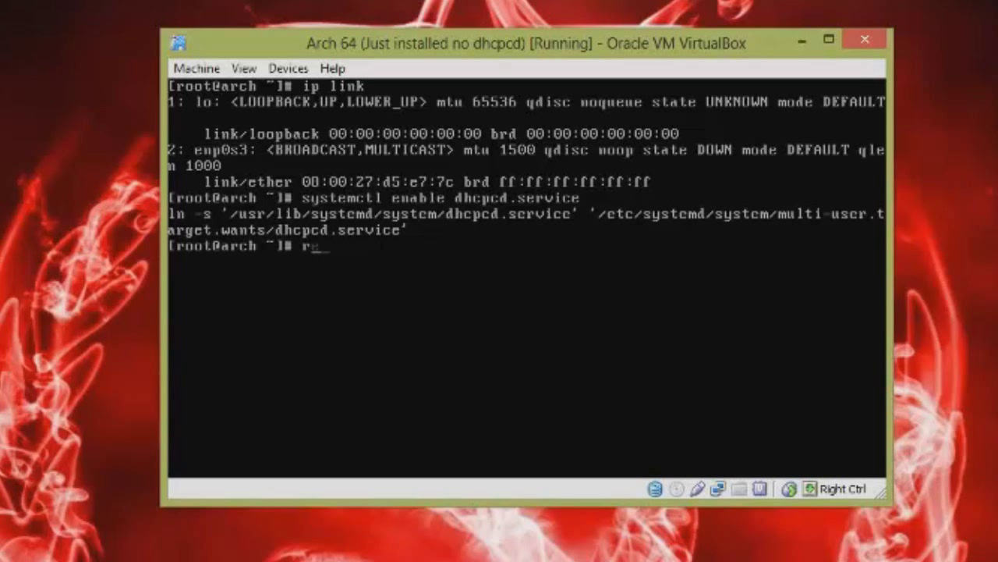
Ping google.com, find it still unreachable, and reboot the VM.
text(pi)
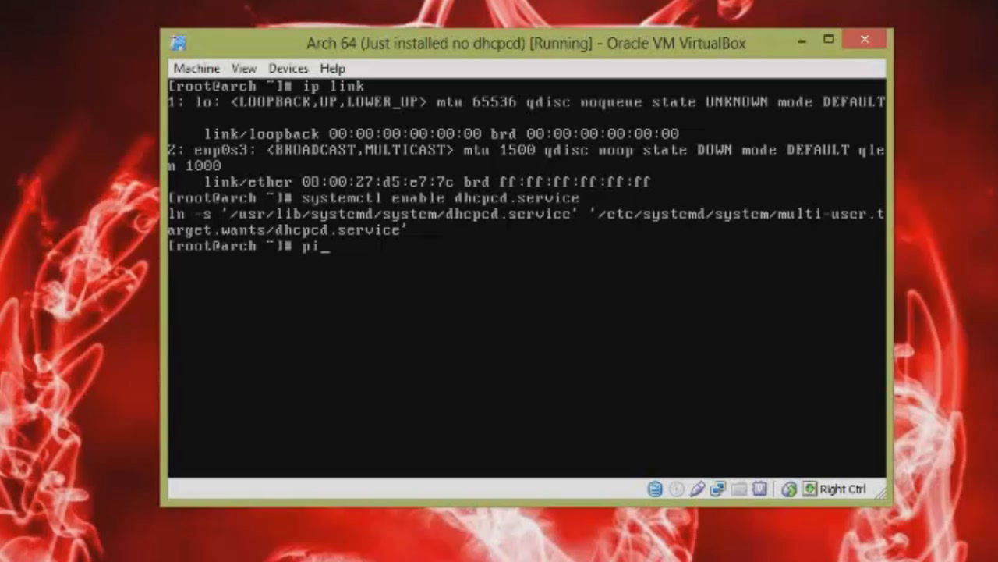
text(ping google.com)
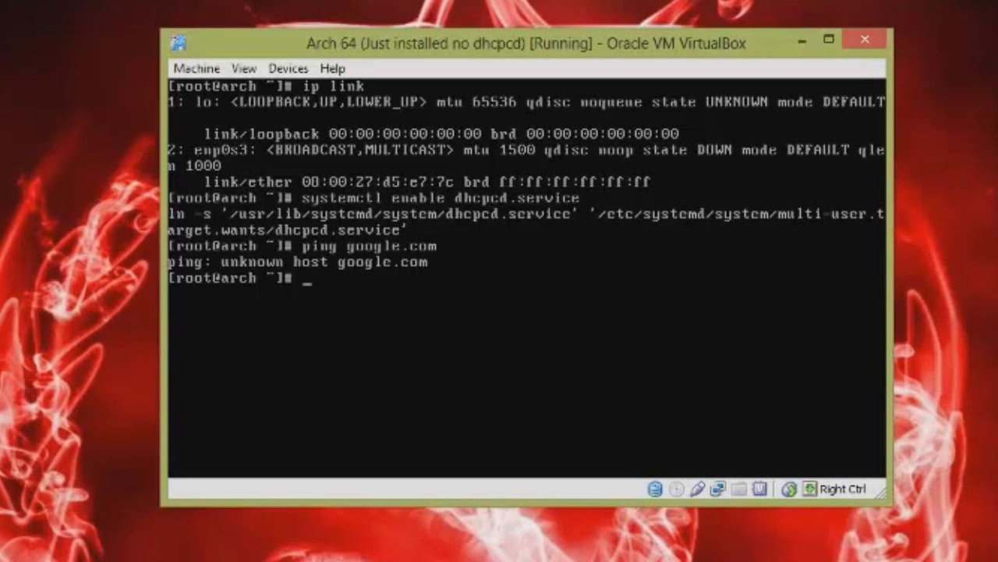
text(reb)
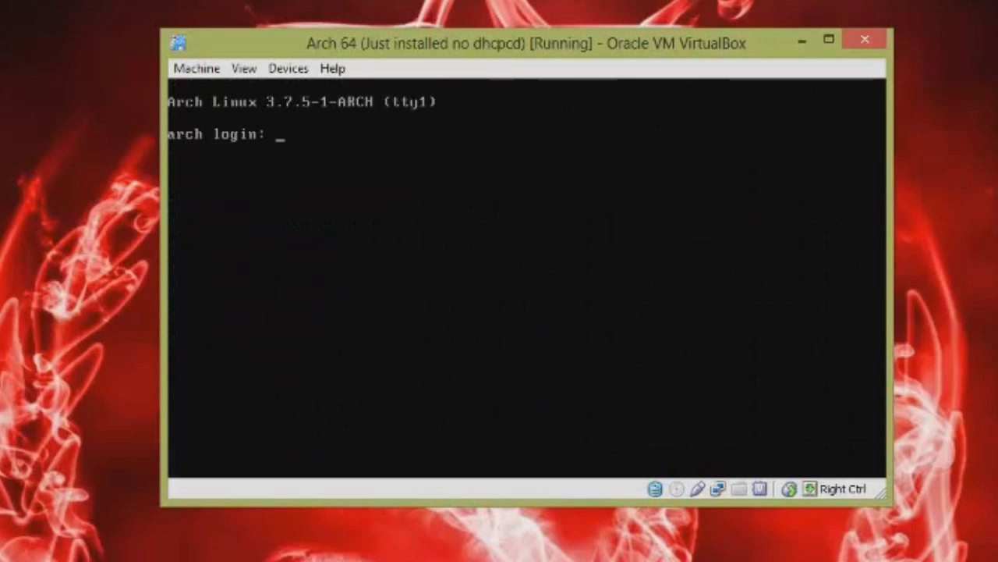
Log back in as root and ping google.com again.
text(root)
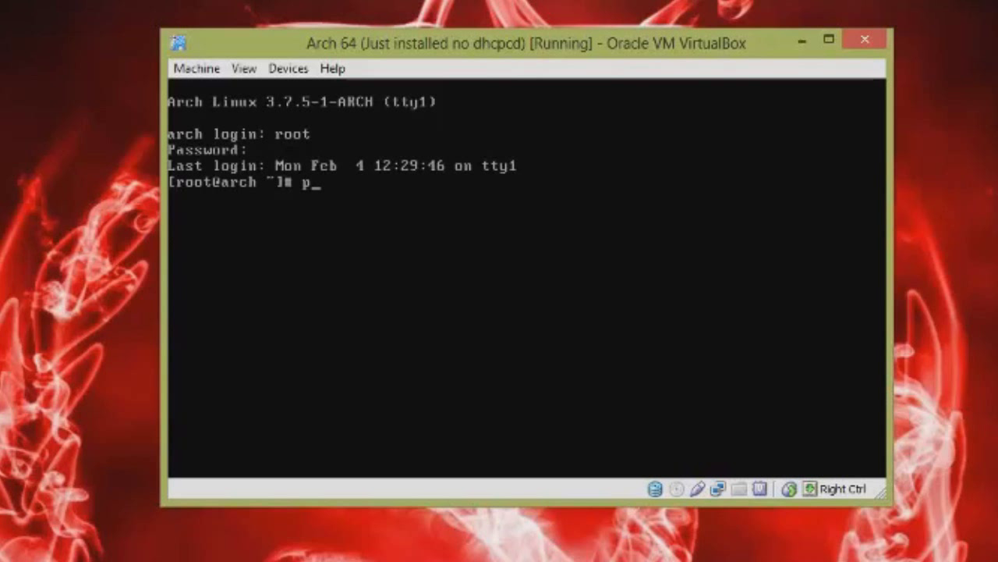
text(ing google.com)
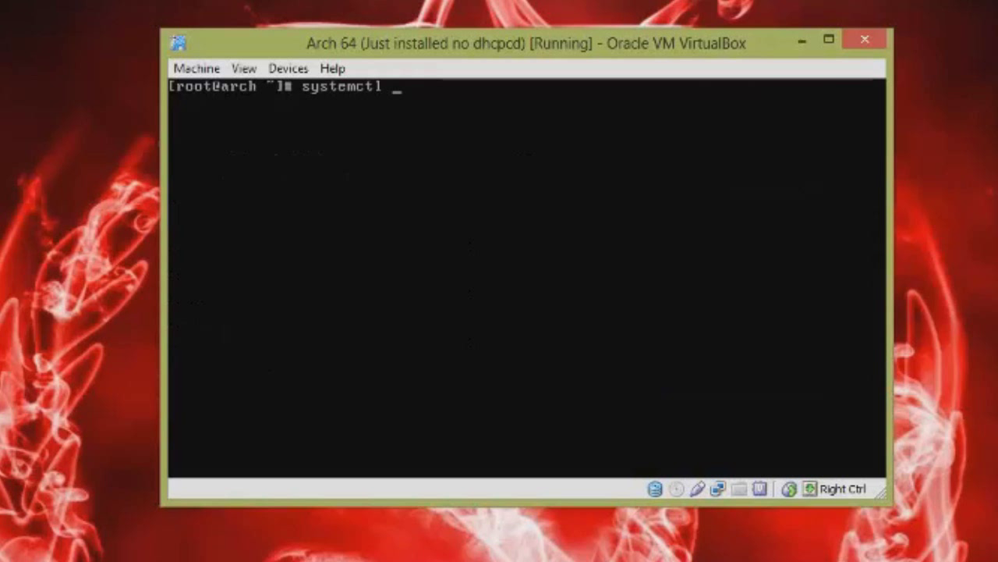
Retype systemctl enable dhcpcd.service and backspace to correct the service name.
text(enable)
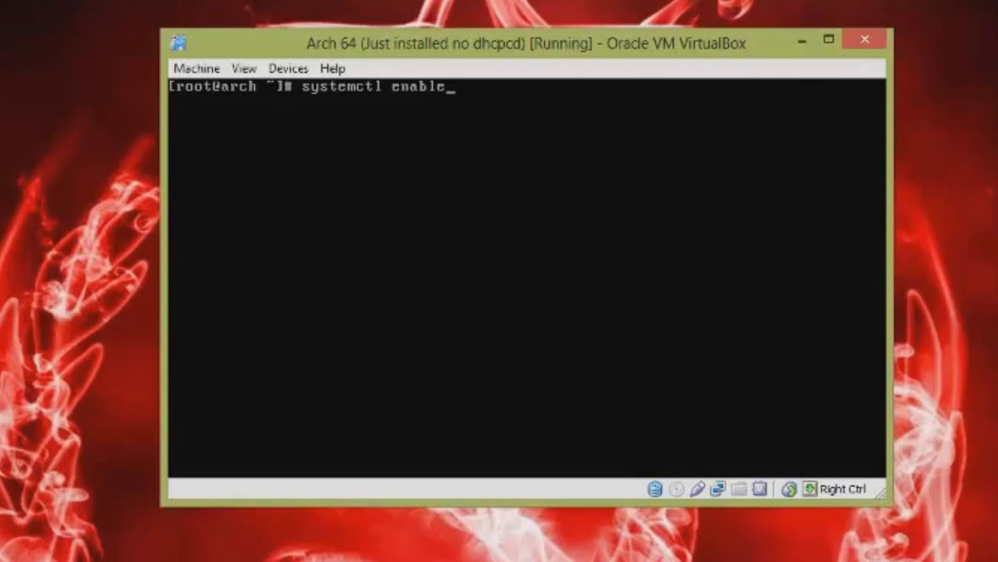
text(dhcpcd)
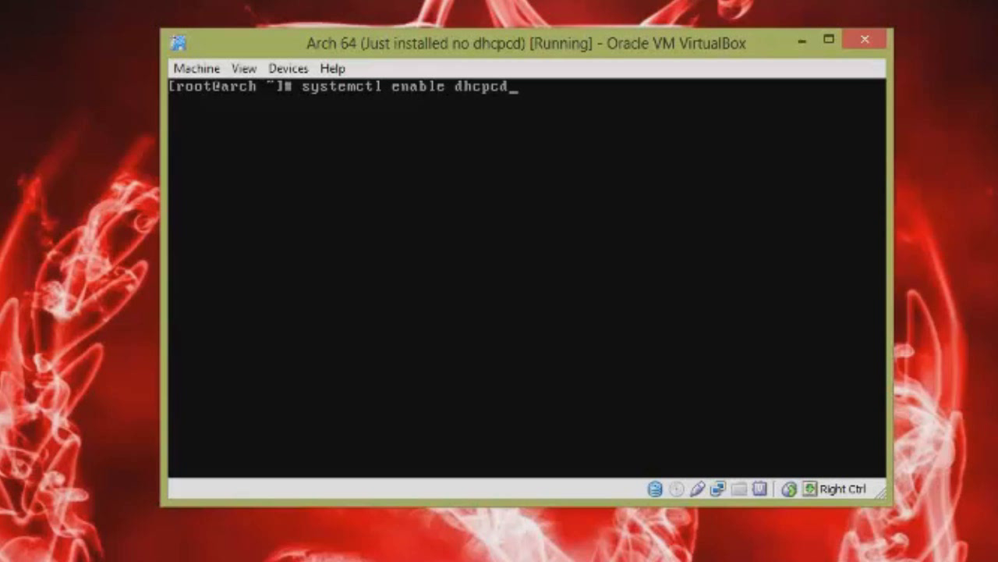
text(.service)
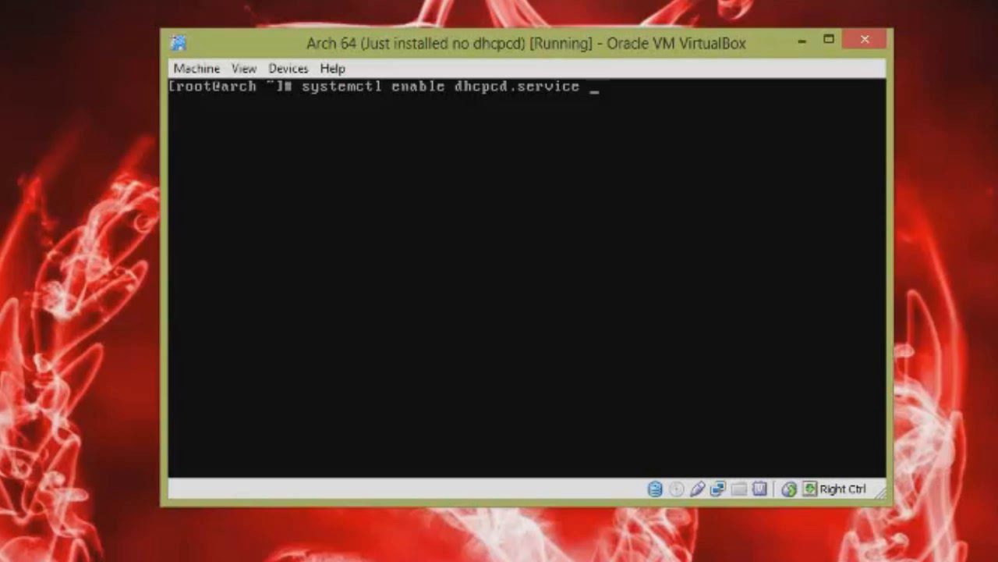
key(BackSpace)
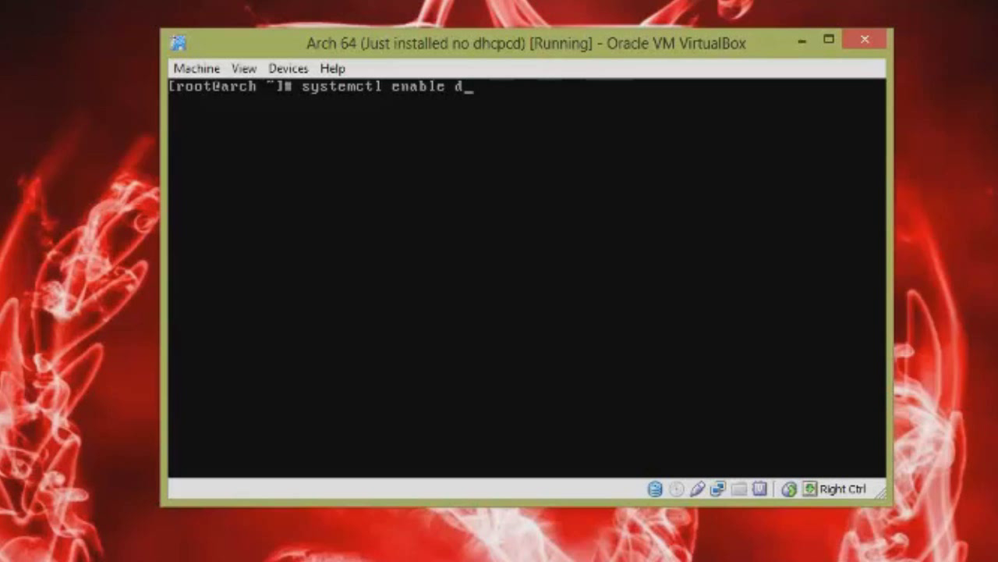